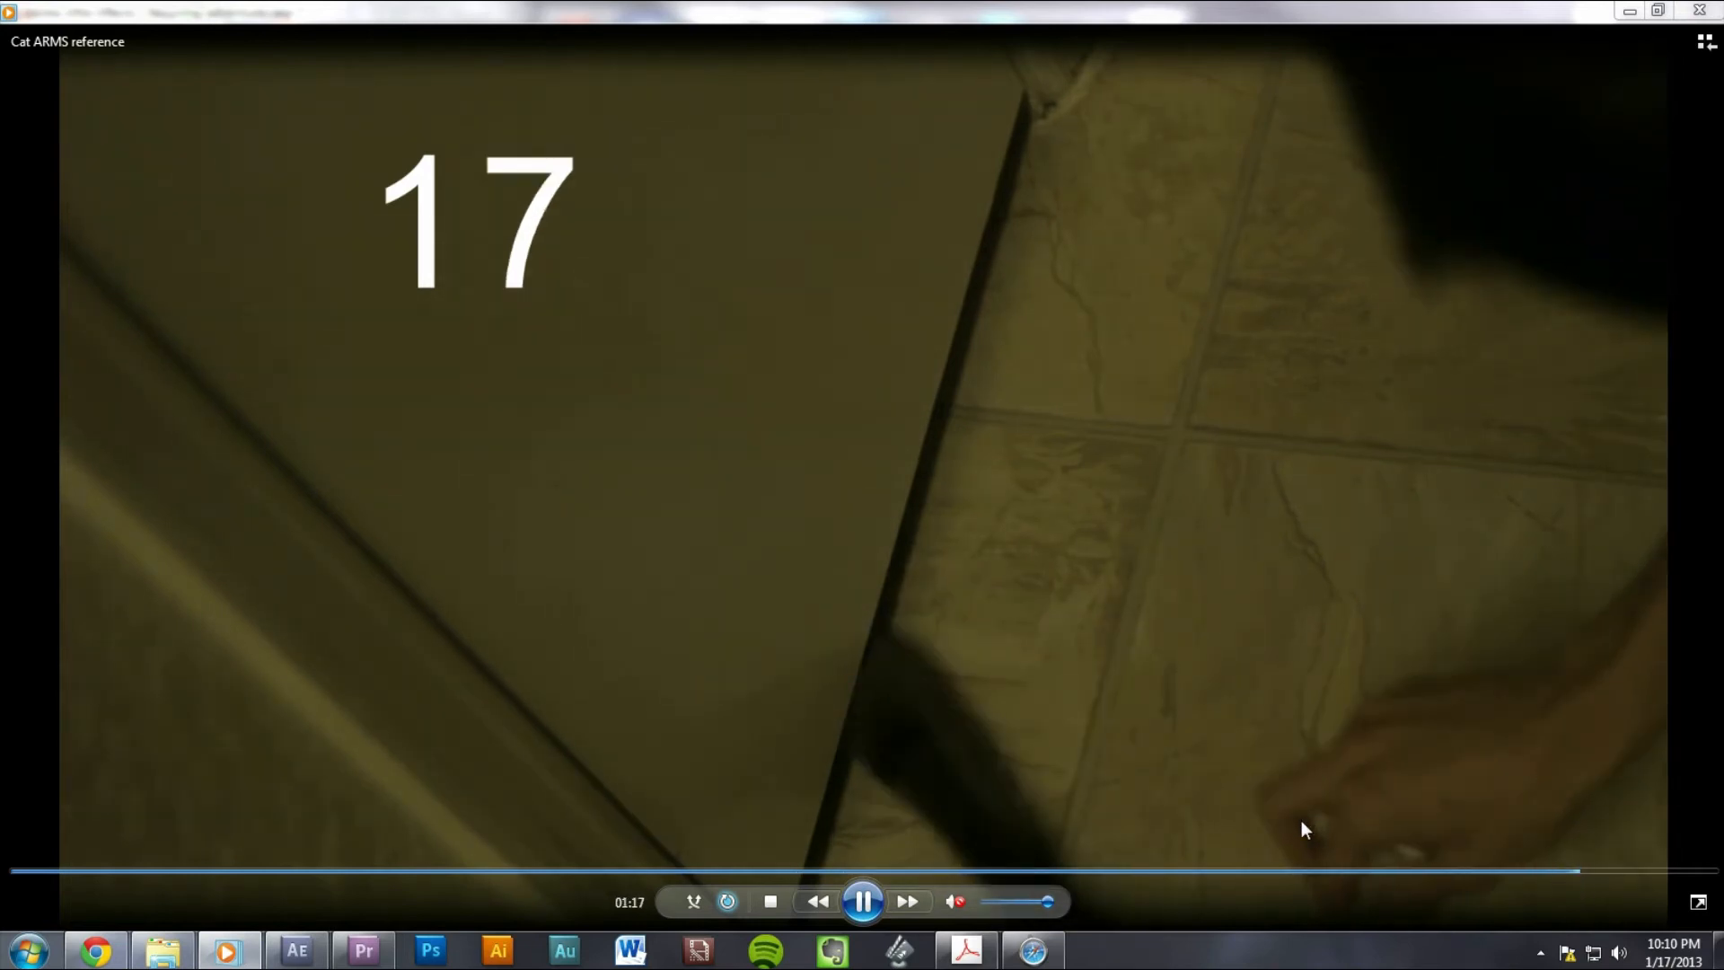
Switch from the Cat ARMS reference clip back to After Effects via the taskbar.
left_click(295, 949)
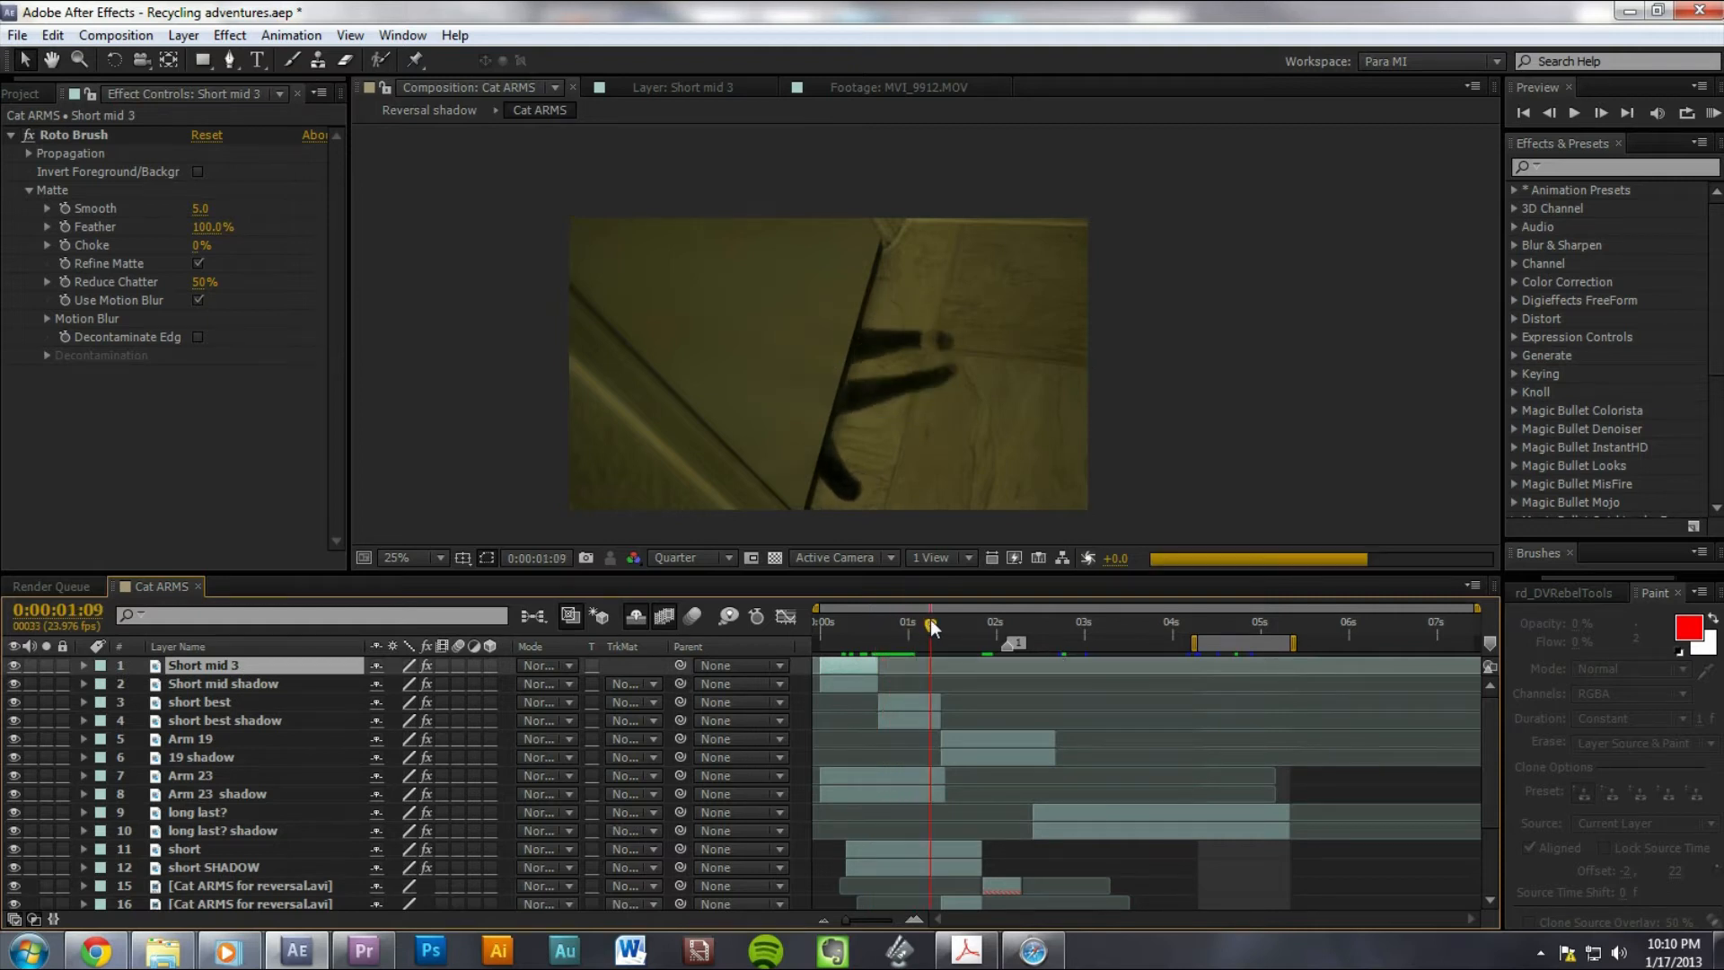
Scrub the timeline and open Short mid 3 in the Roto Brush Layer panel.
left_click(934, 624)
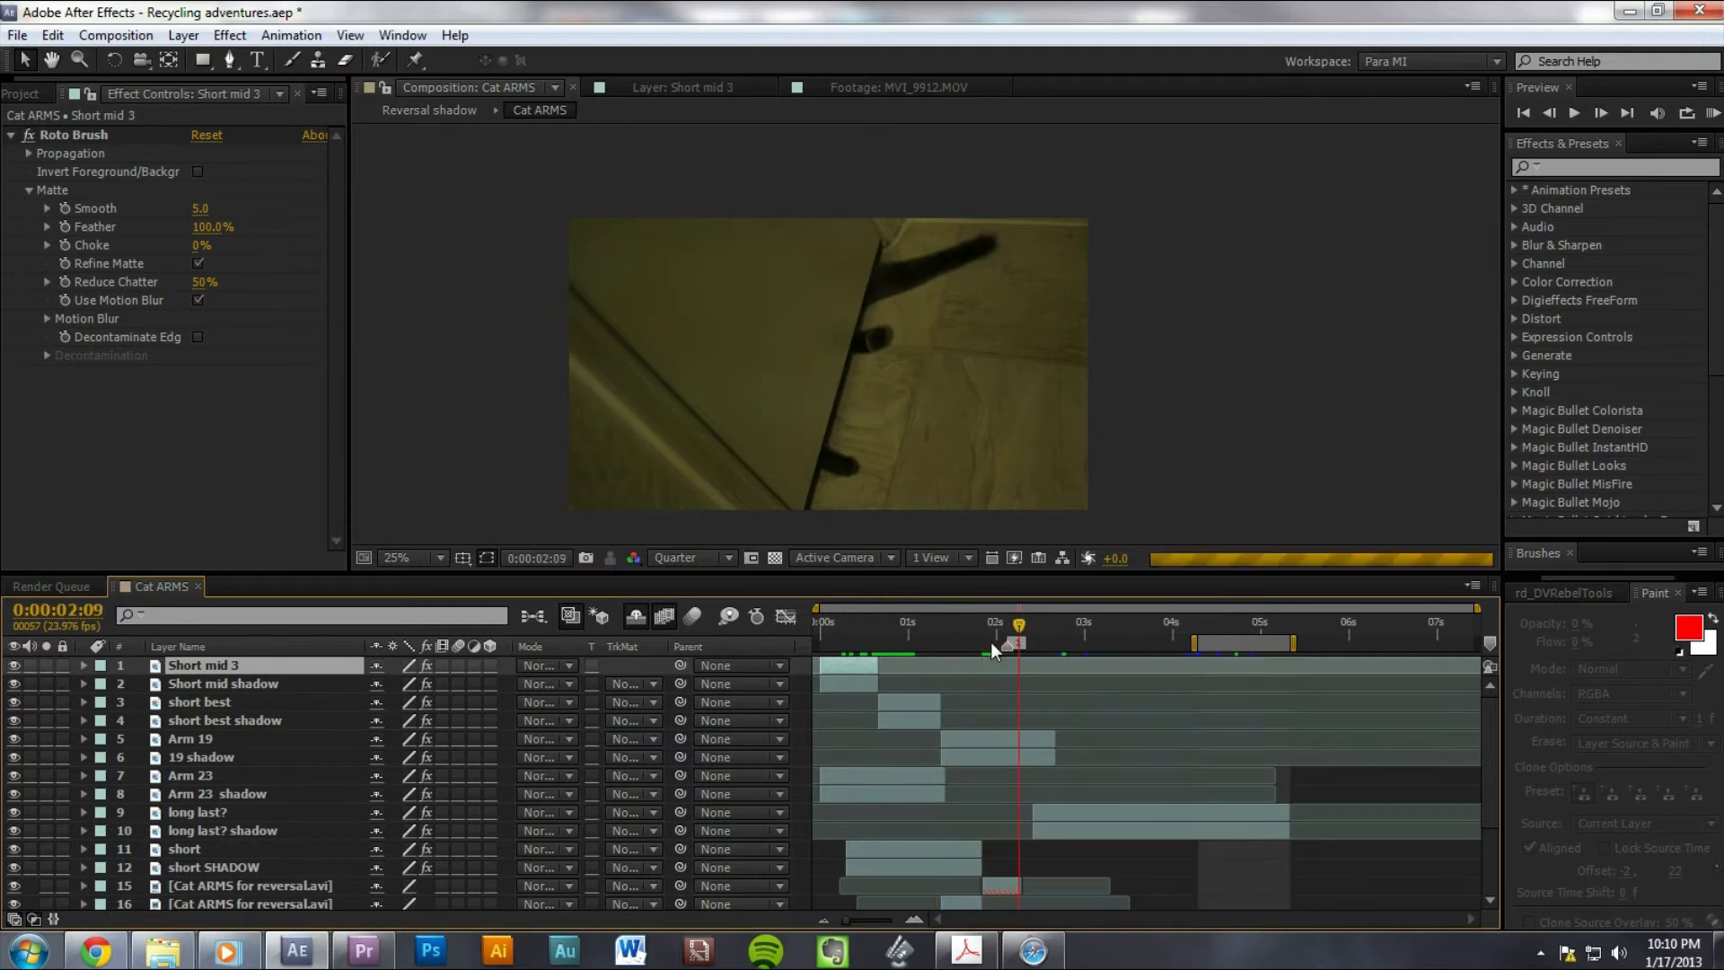
left_click(976, 621)
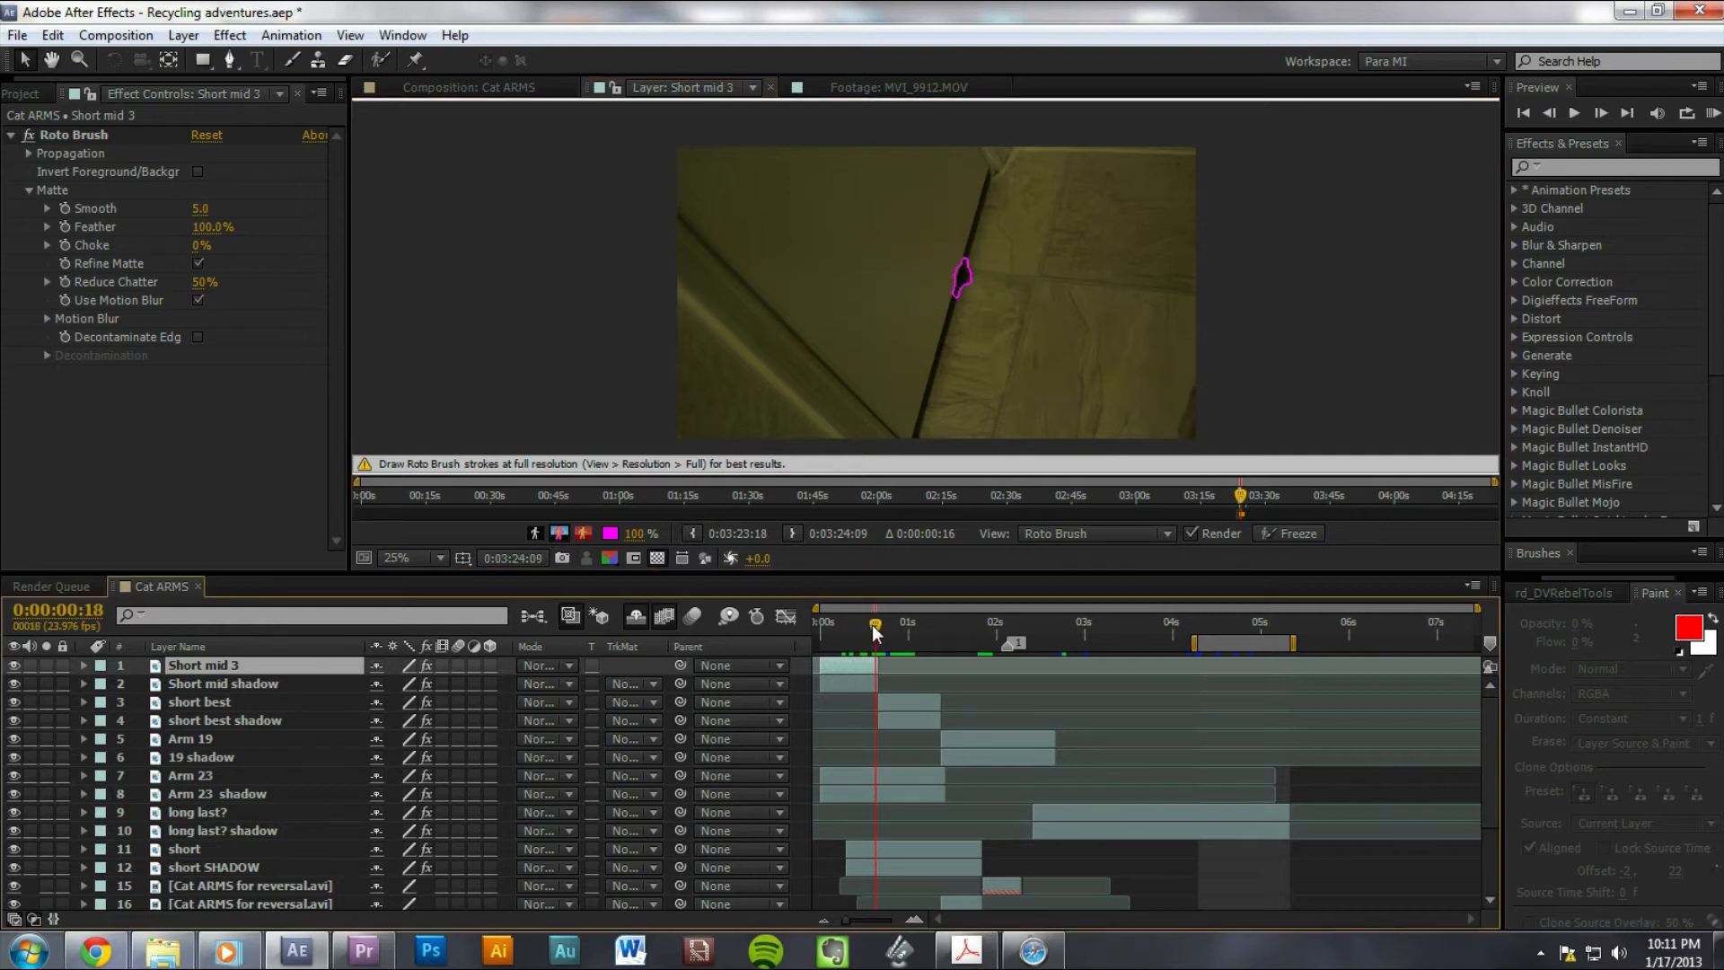
mouse_move(325, 838)
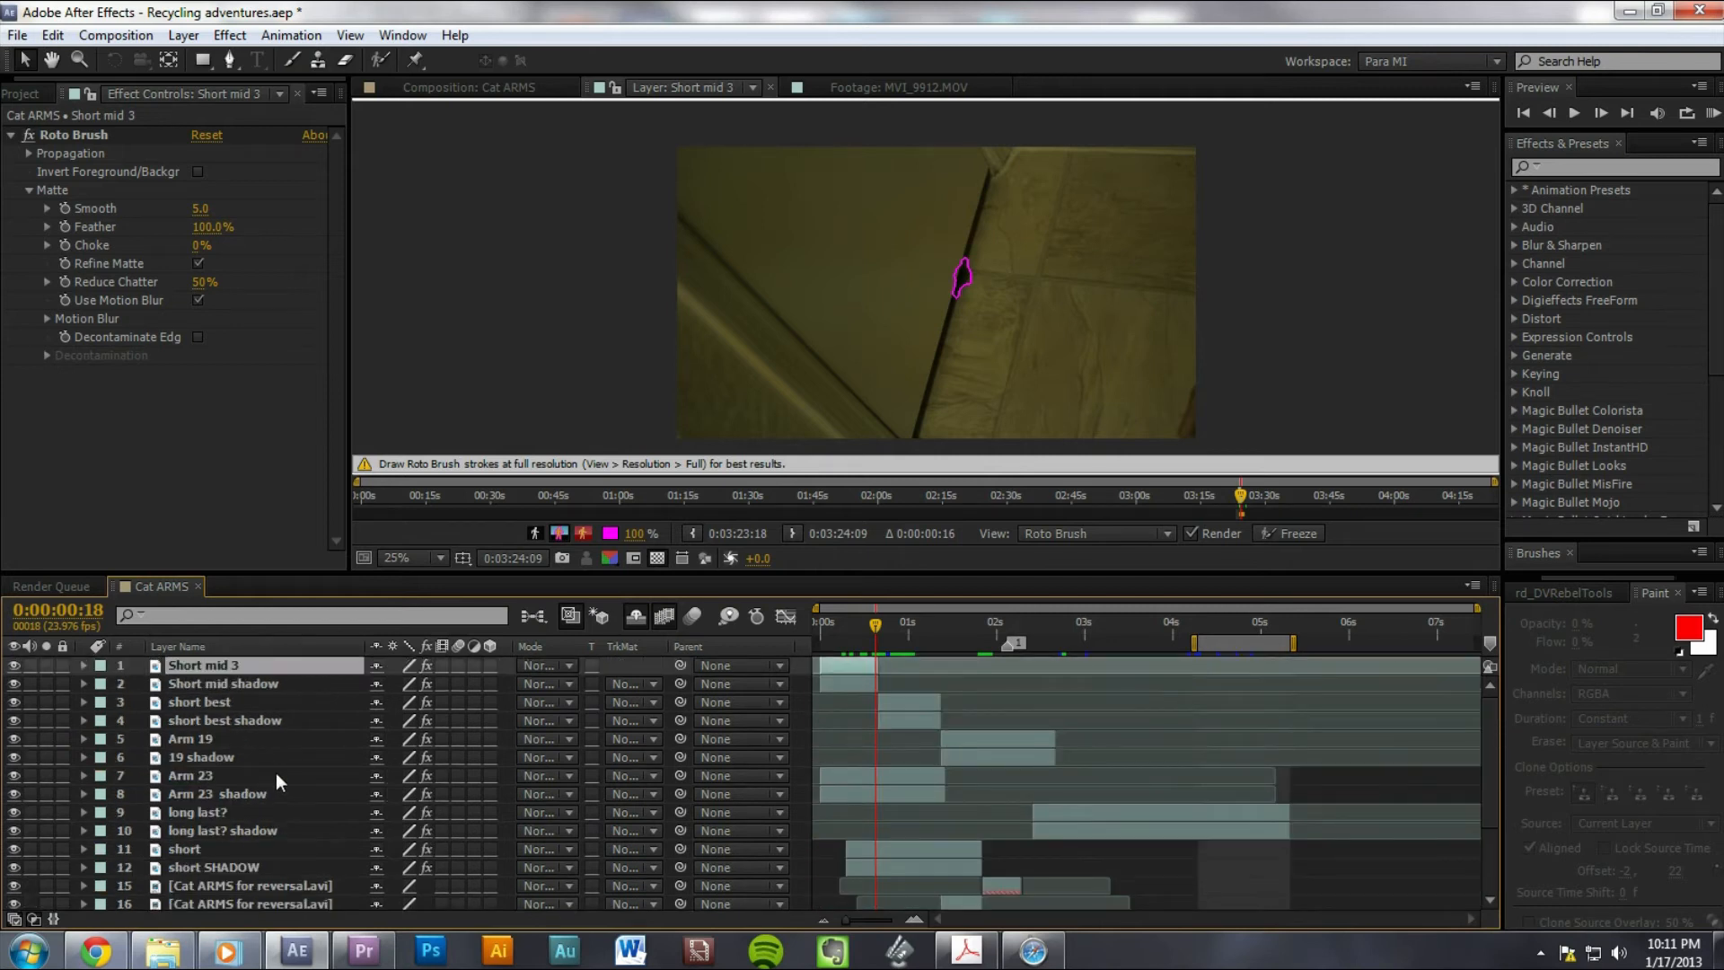
Scrub the Short mid 3 roto matte forward, then return to the Cat ARMS composition.
left_click(912, 621)
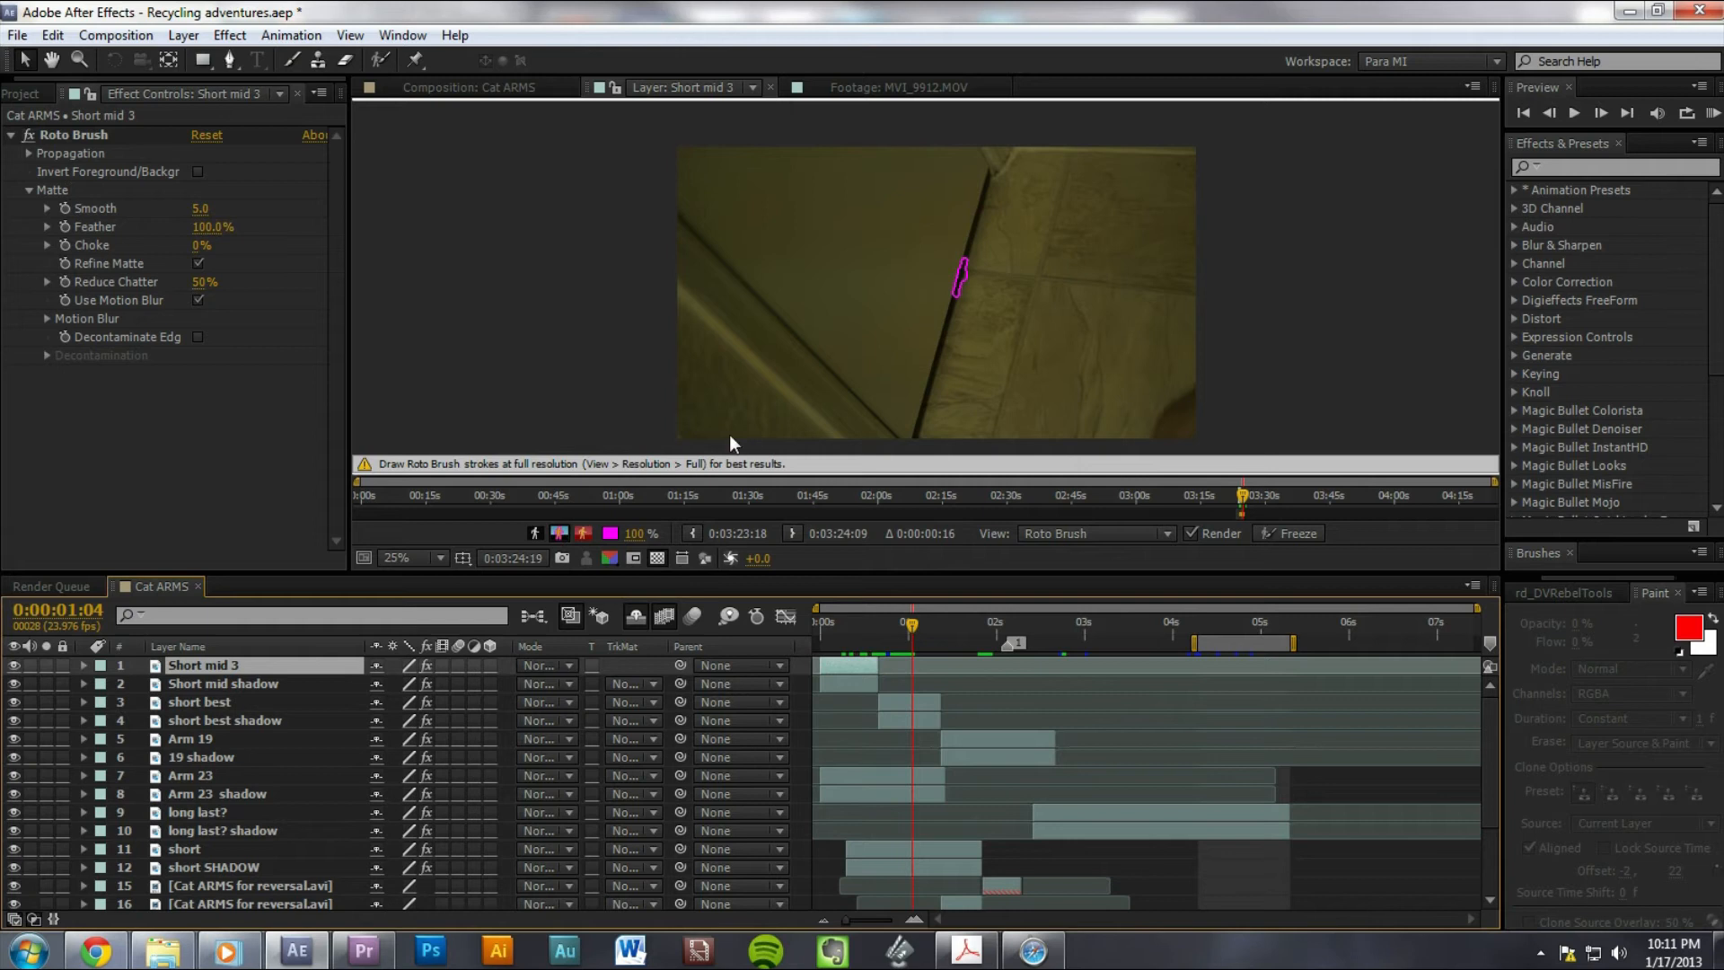
left_click(473, 87)
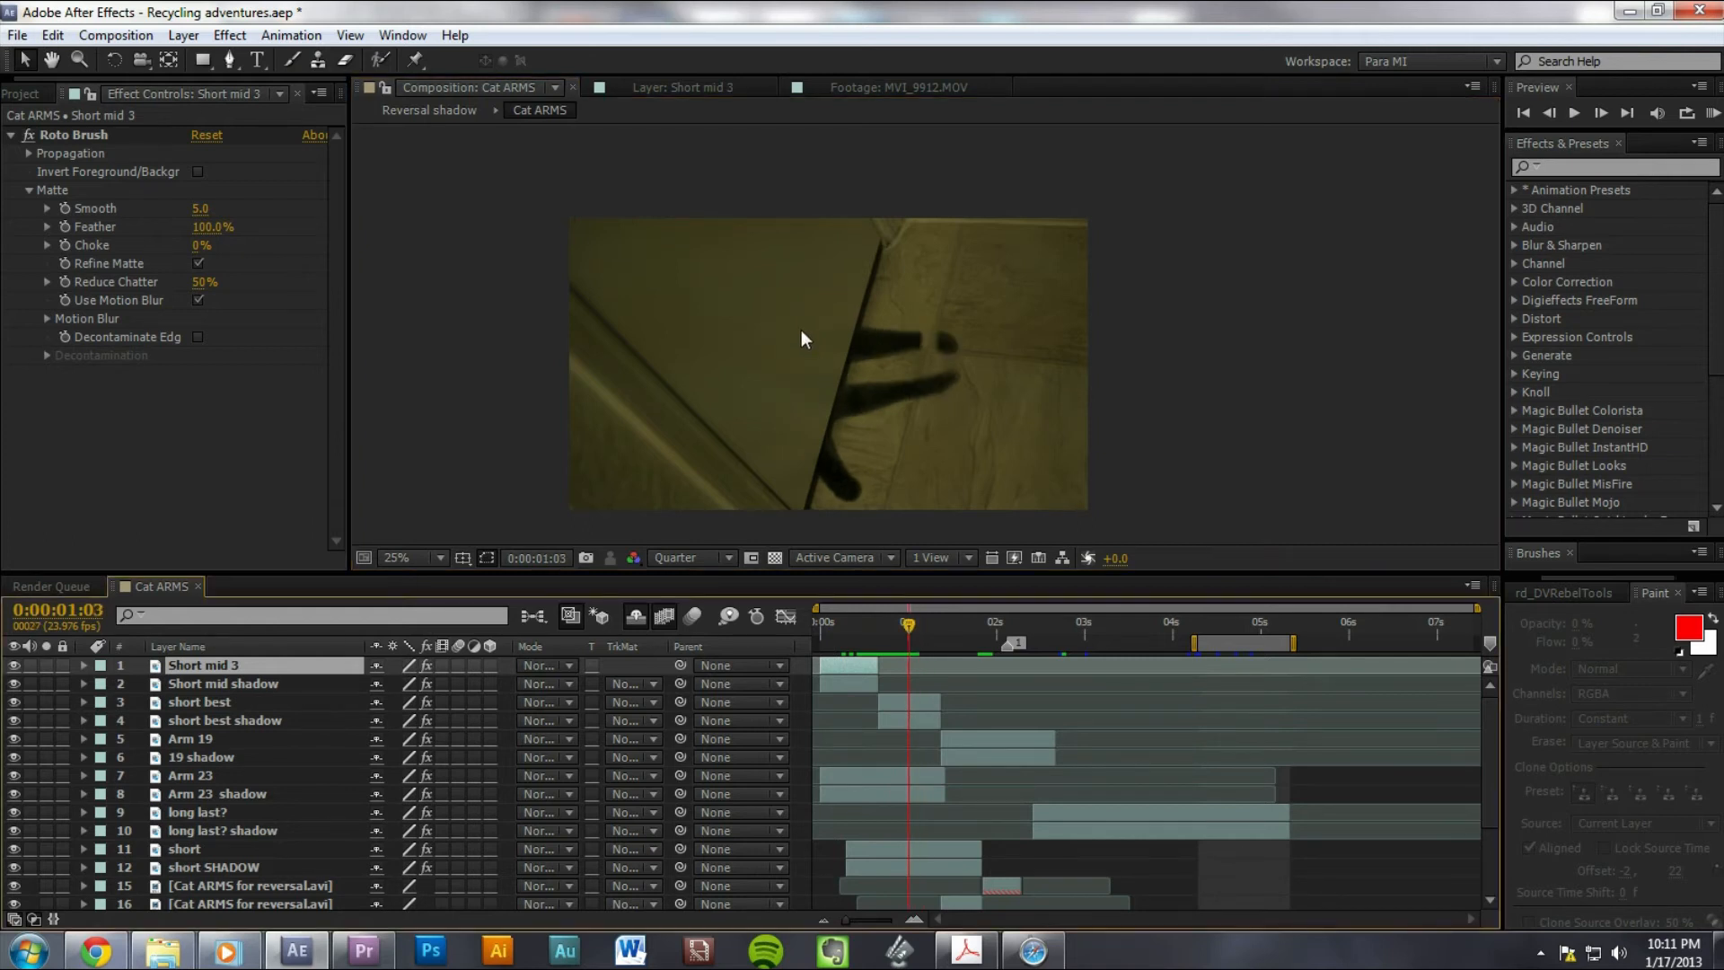
left_click(397, 557)
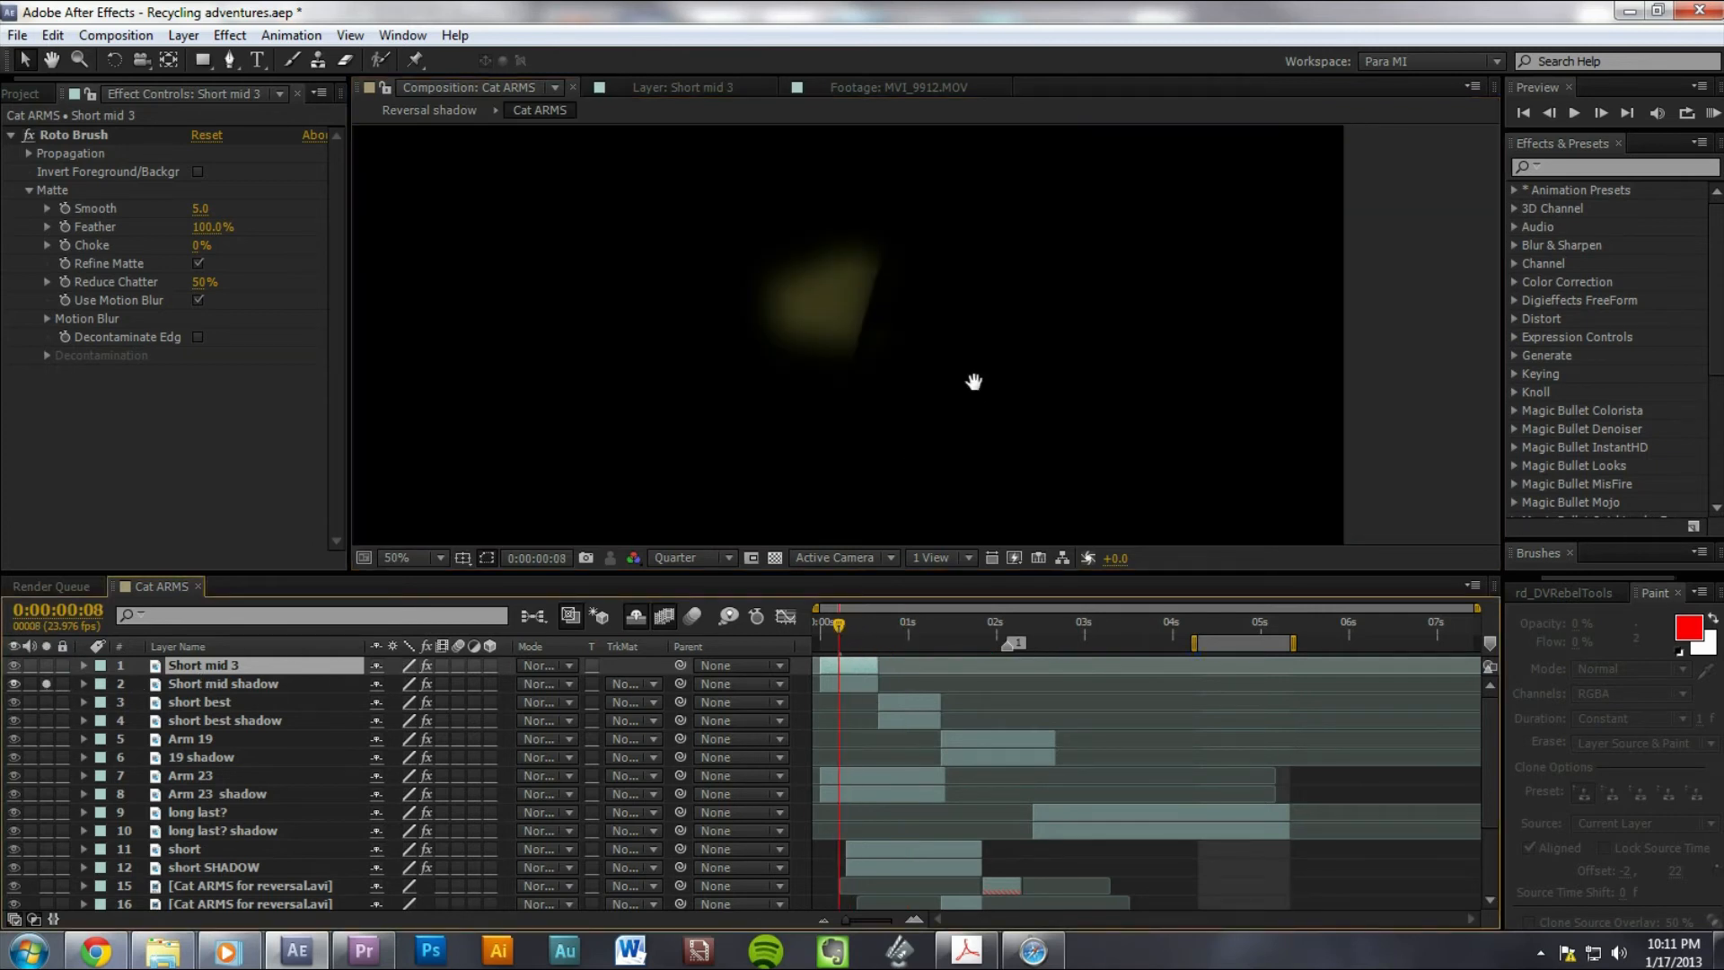
left_click(224, 683)
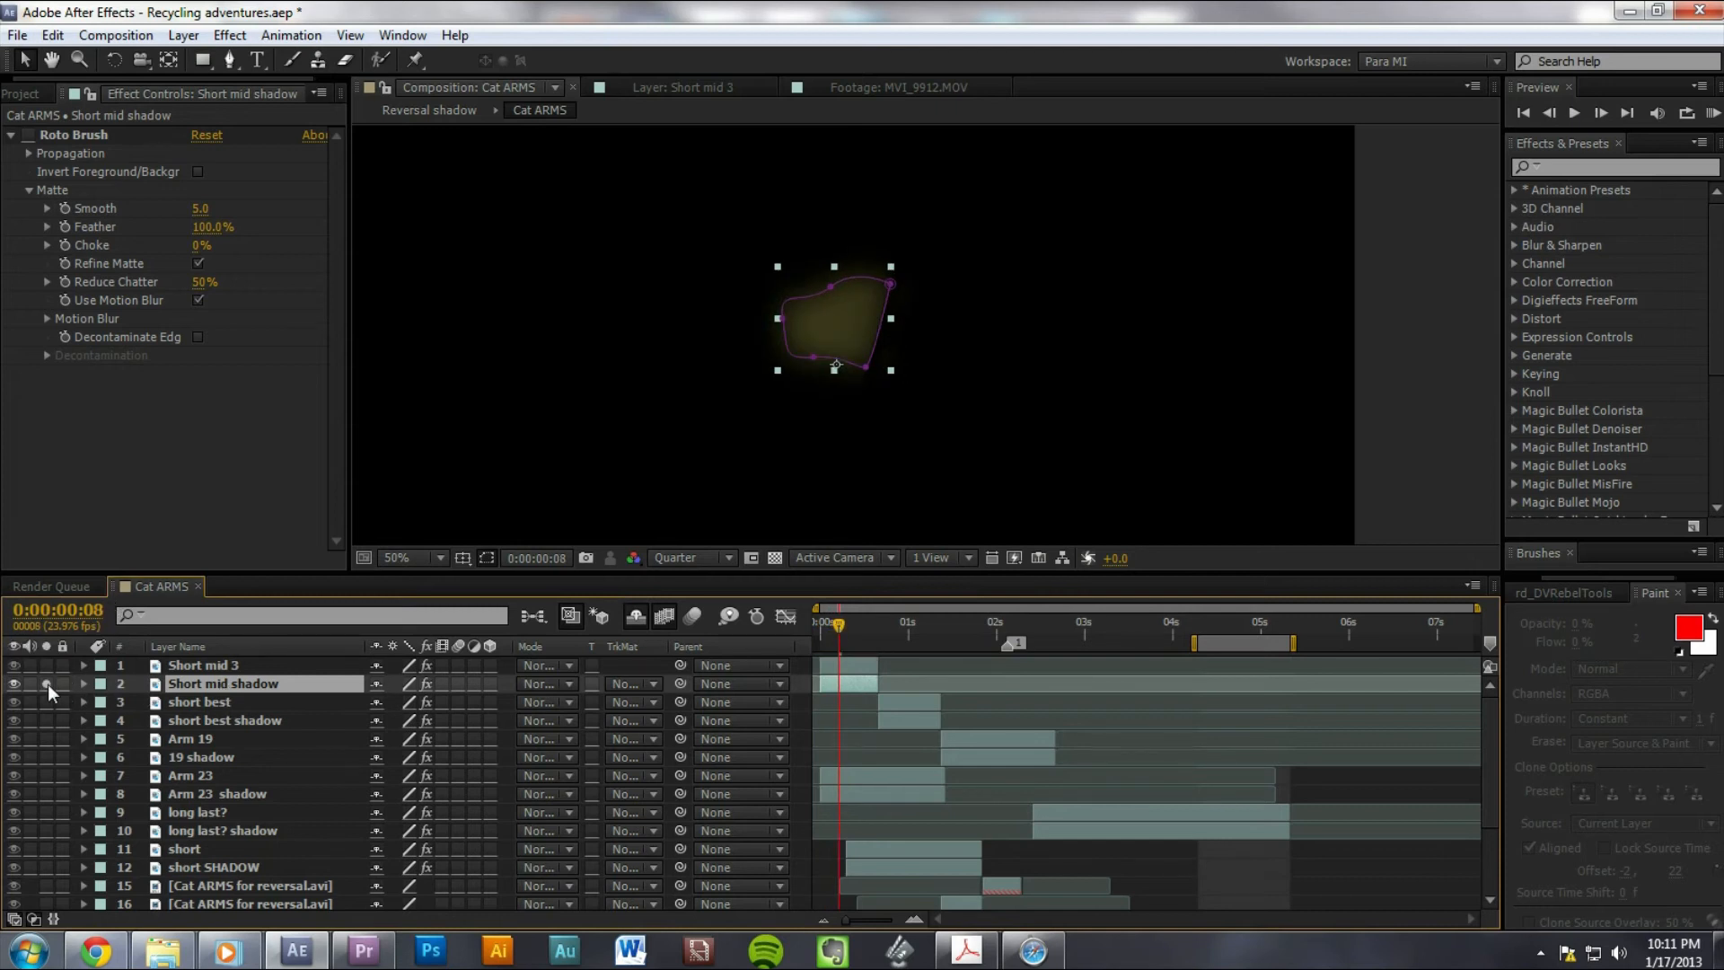
left_click(838, 625)
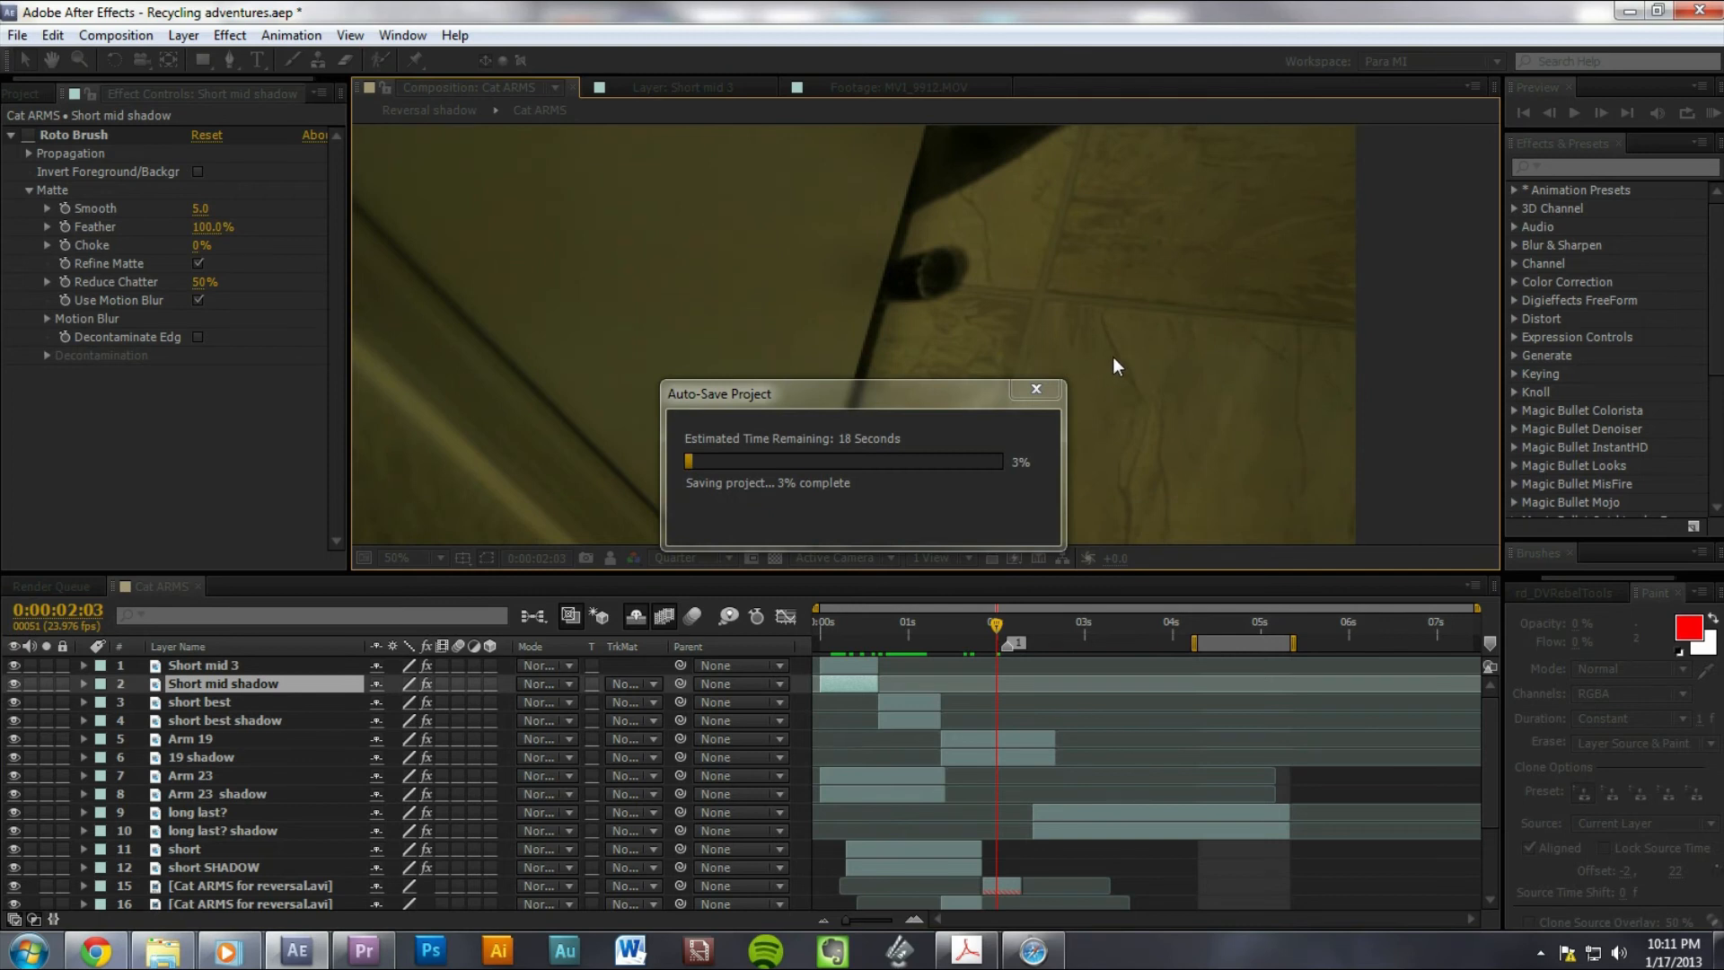
mouse_move(255, 911)
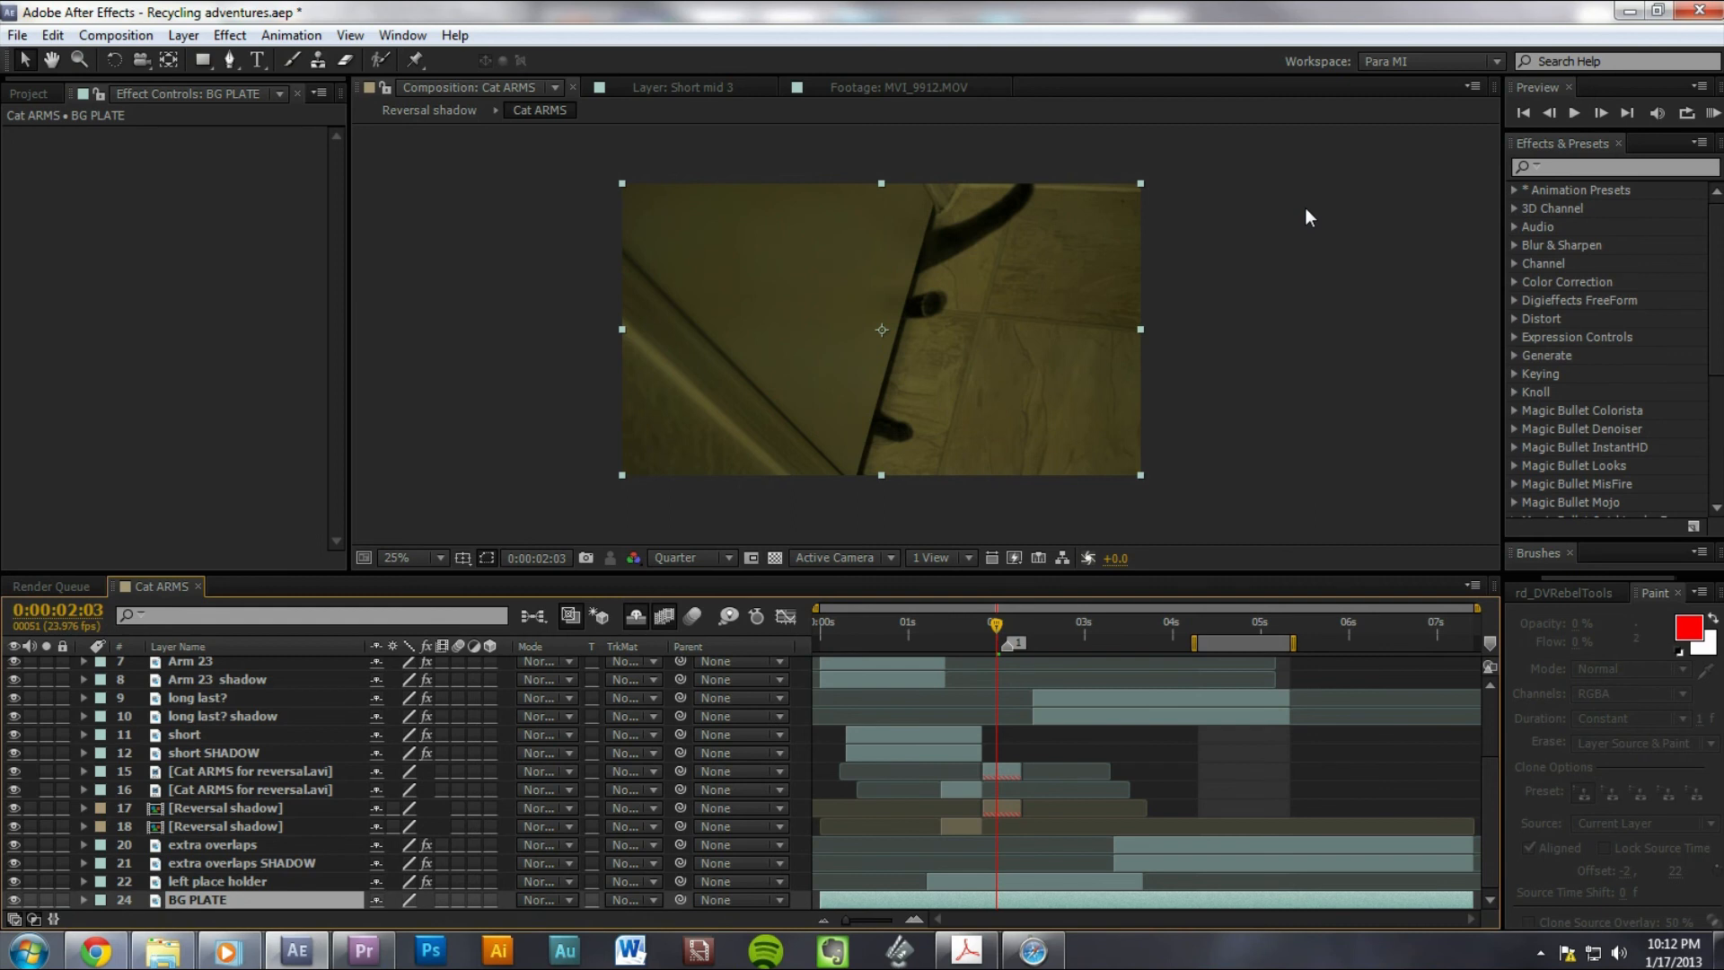
mouse_move(1257, 267)
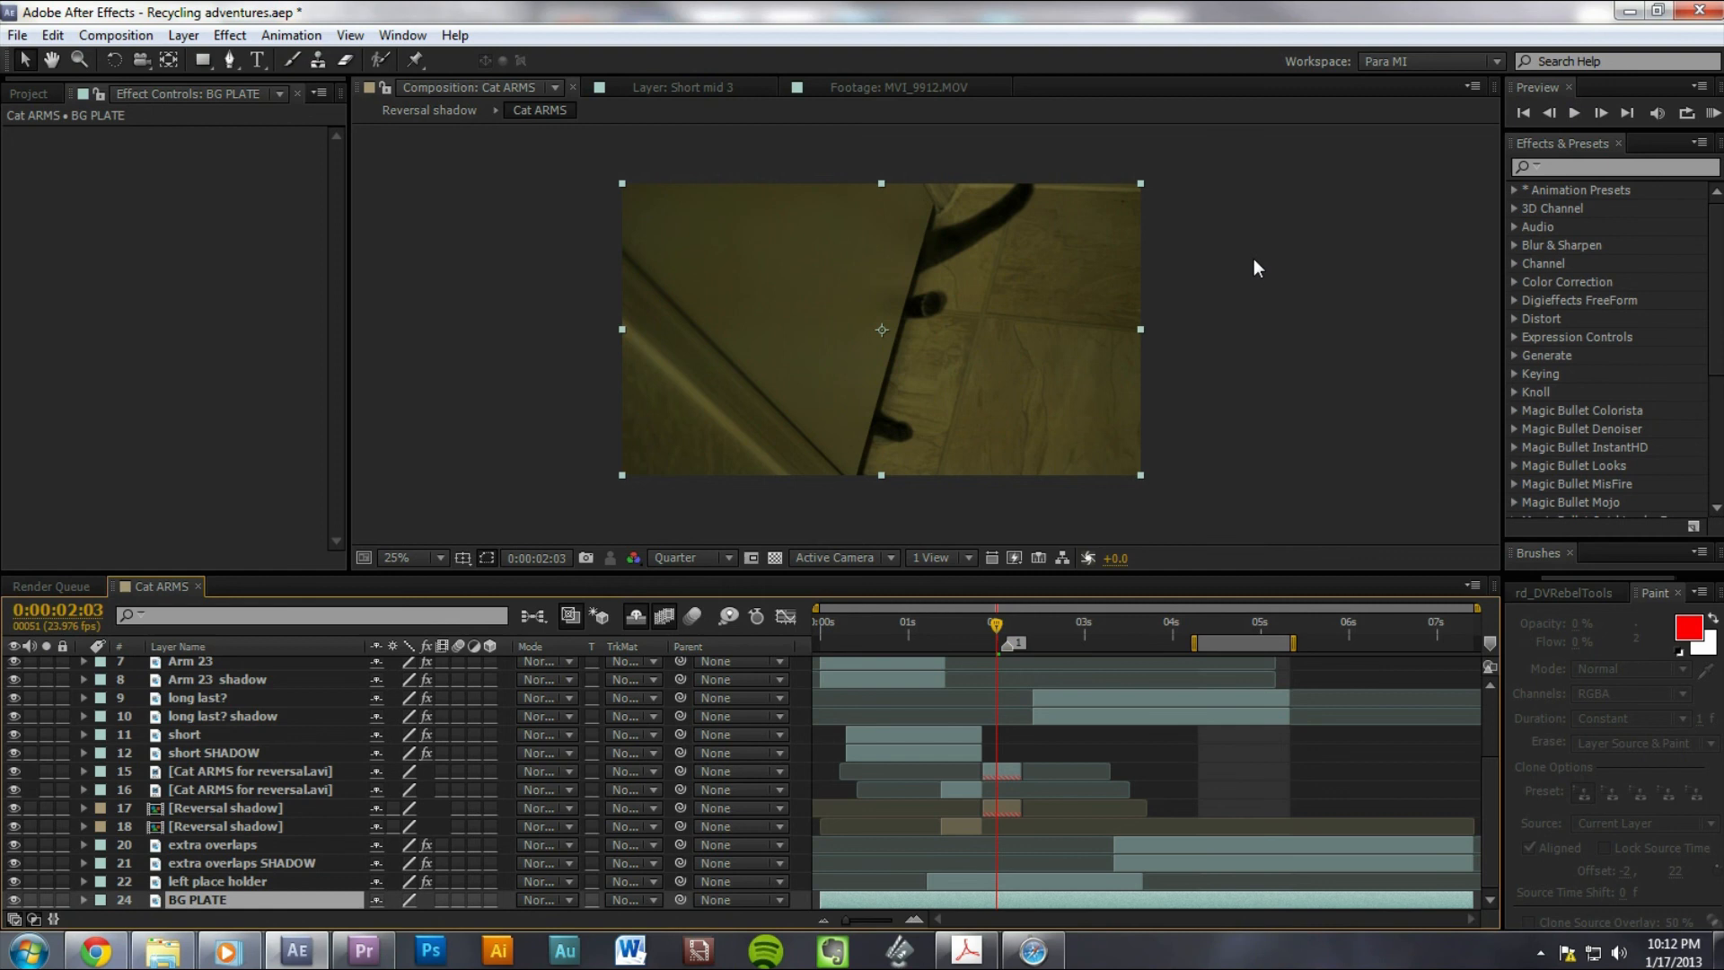